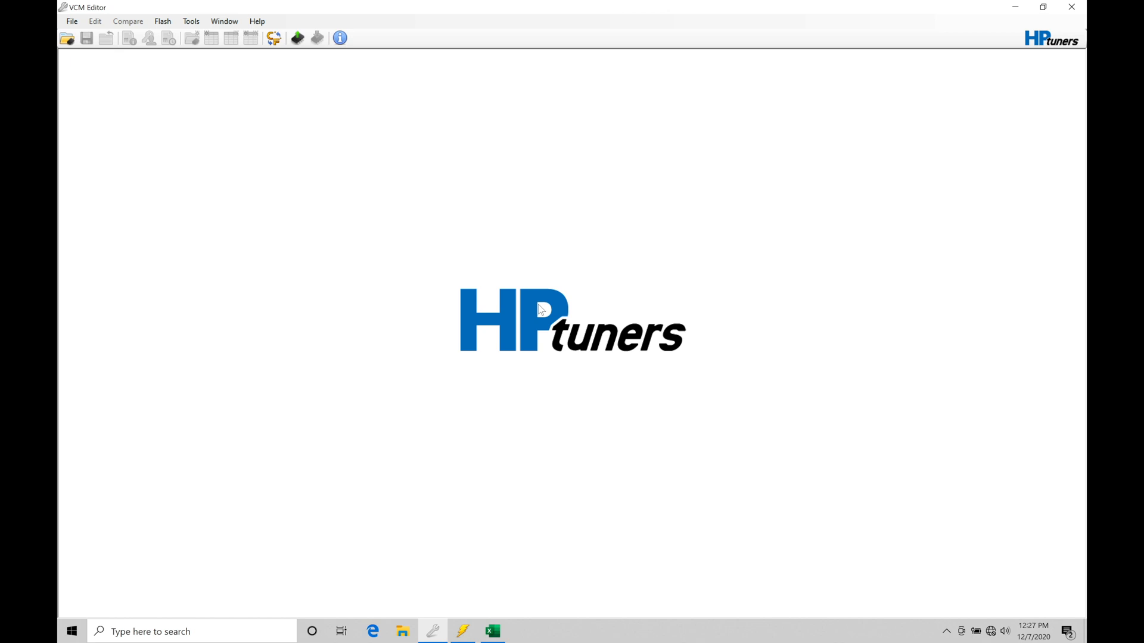
pyautogui.moveTo(129, 134)
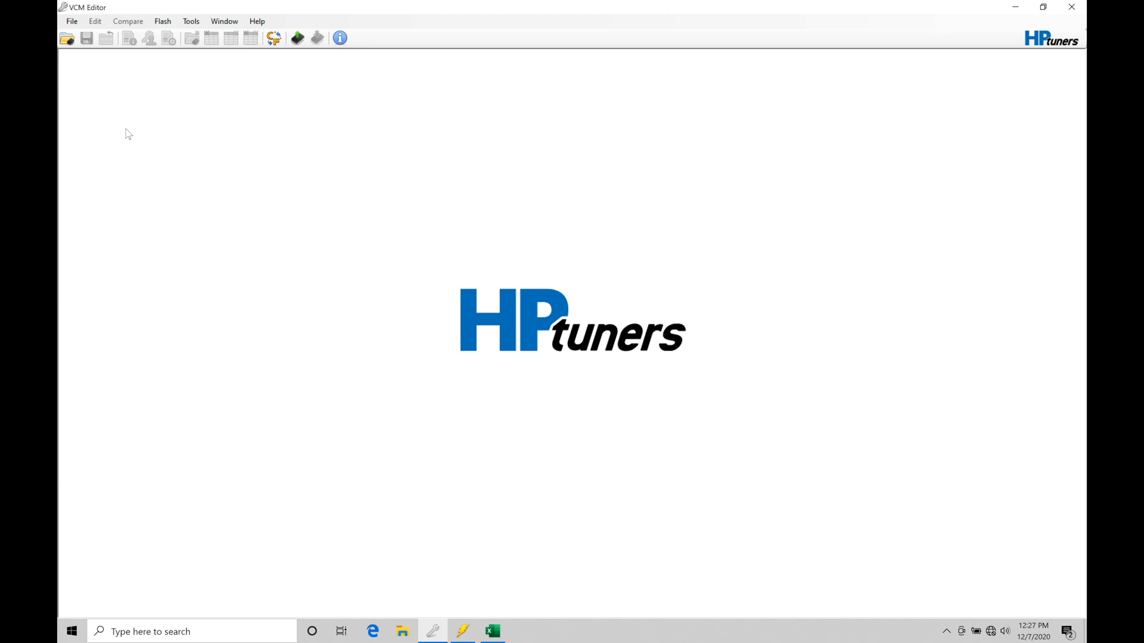
pyautogui.moveTo(160, 129)
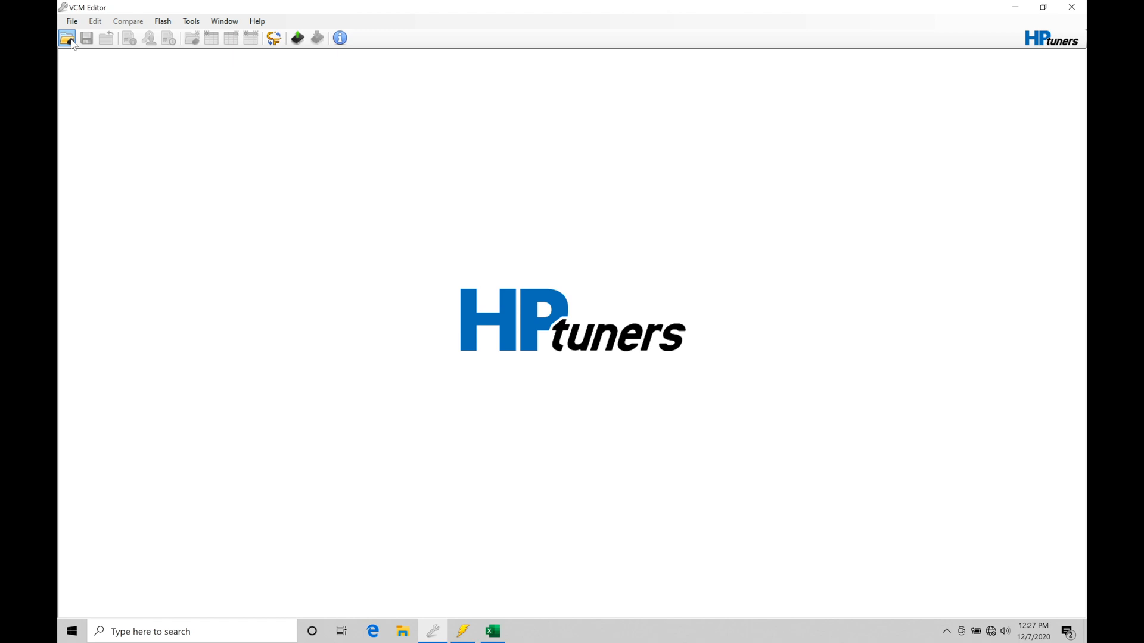
# Load the Base File 1 tune from the 2005 V6 Mustang folder
pyautogui.click(67, 38)
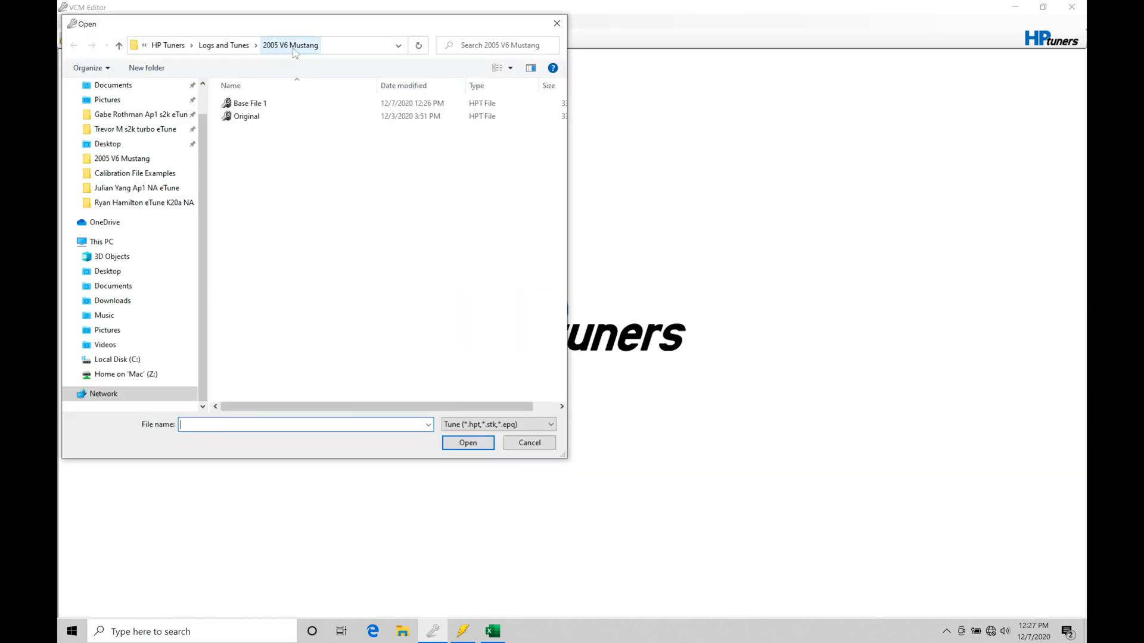
pyautogui.moveTo(292, 55)
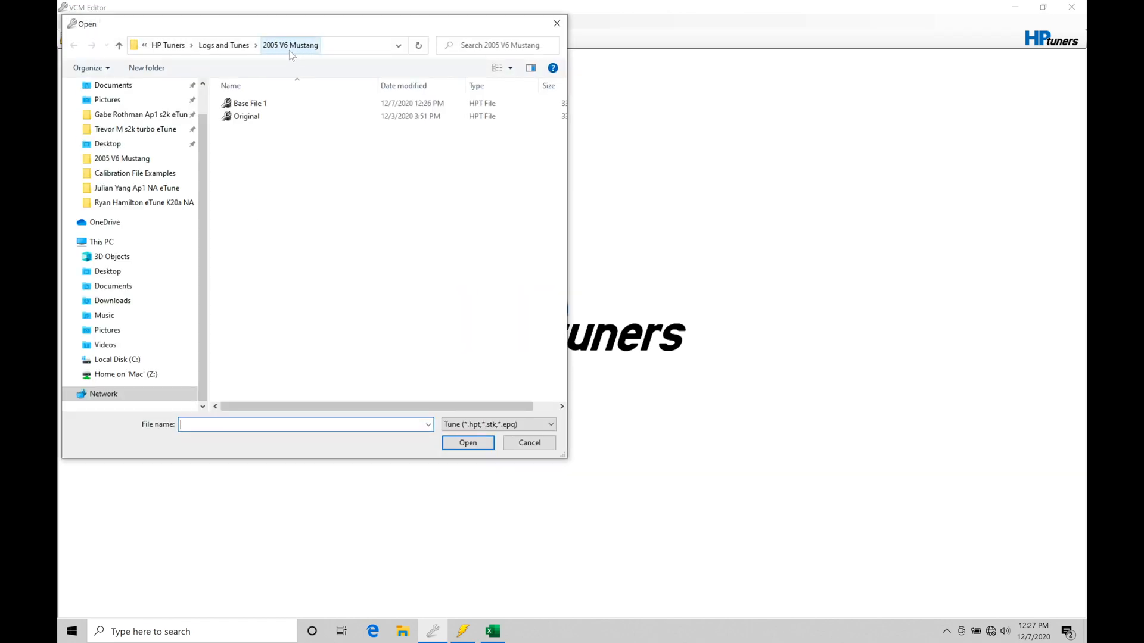
pyautogui.click(249, 103)
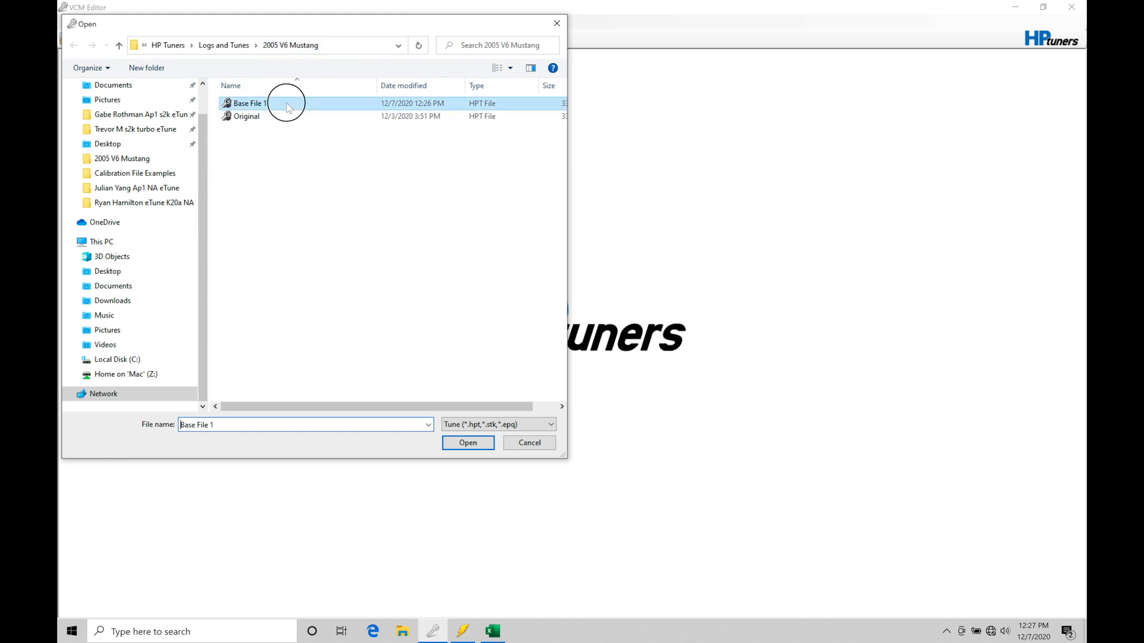
pyautogui.click(250, 103)
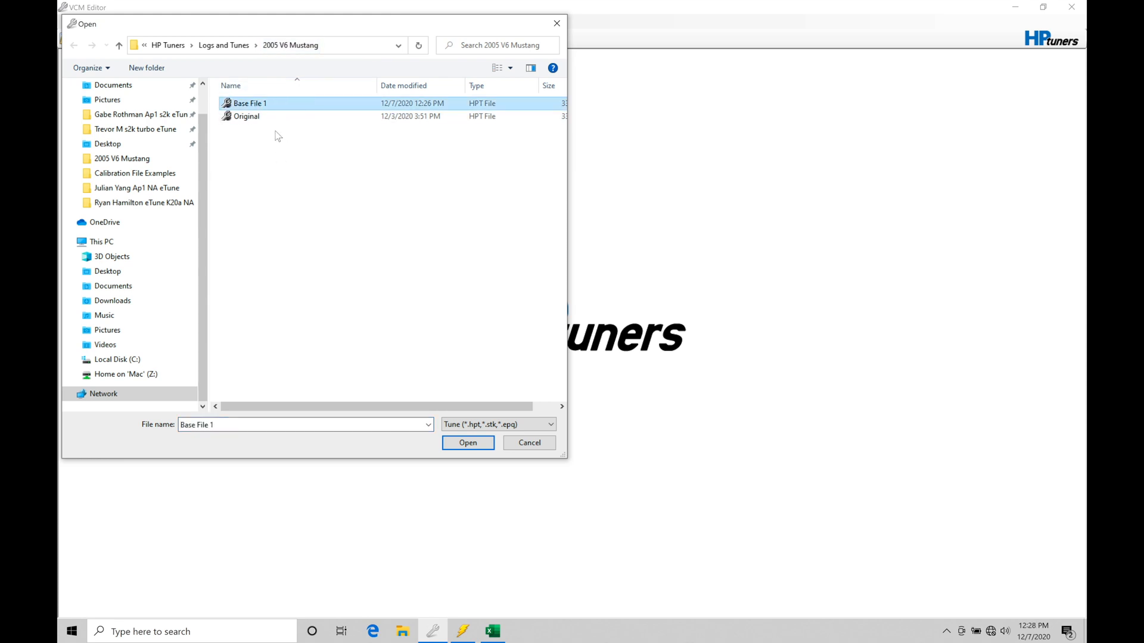
pyautogui.moveTo(275, 107)
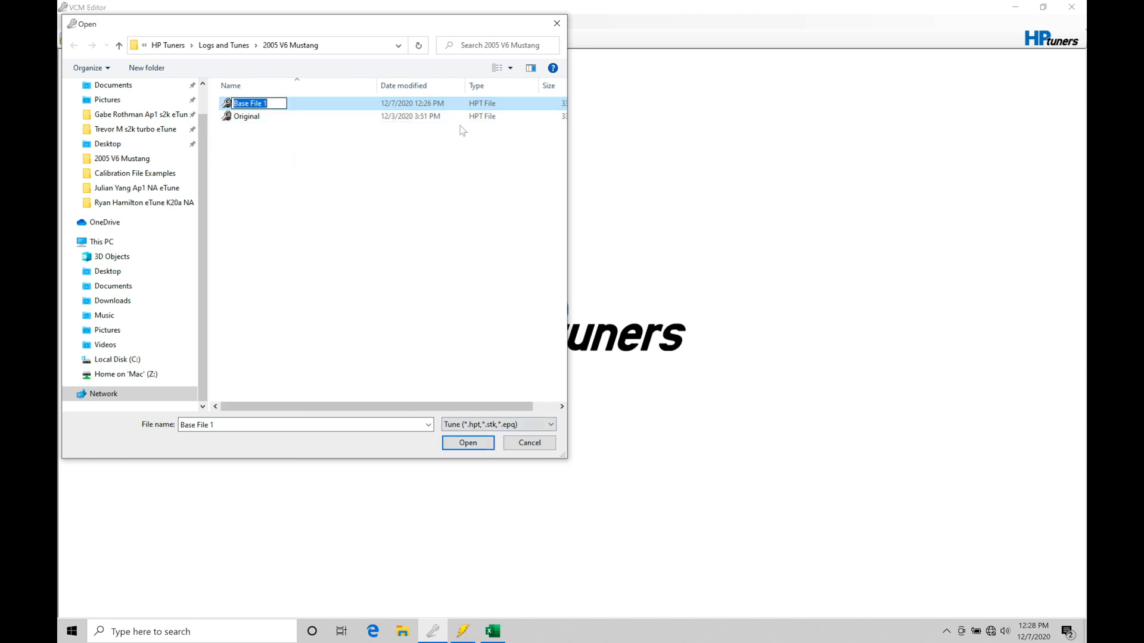
pyautogui.click(467, 443)
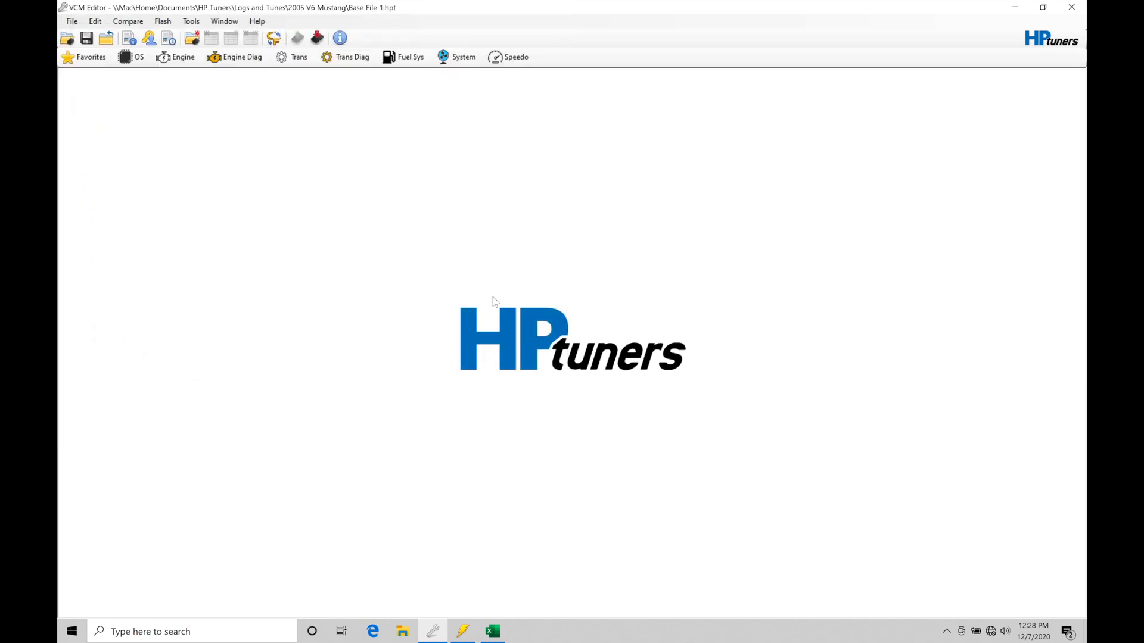
pyautogui.click(183, 56)
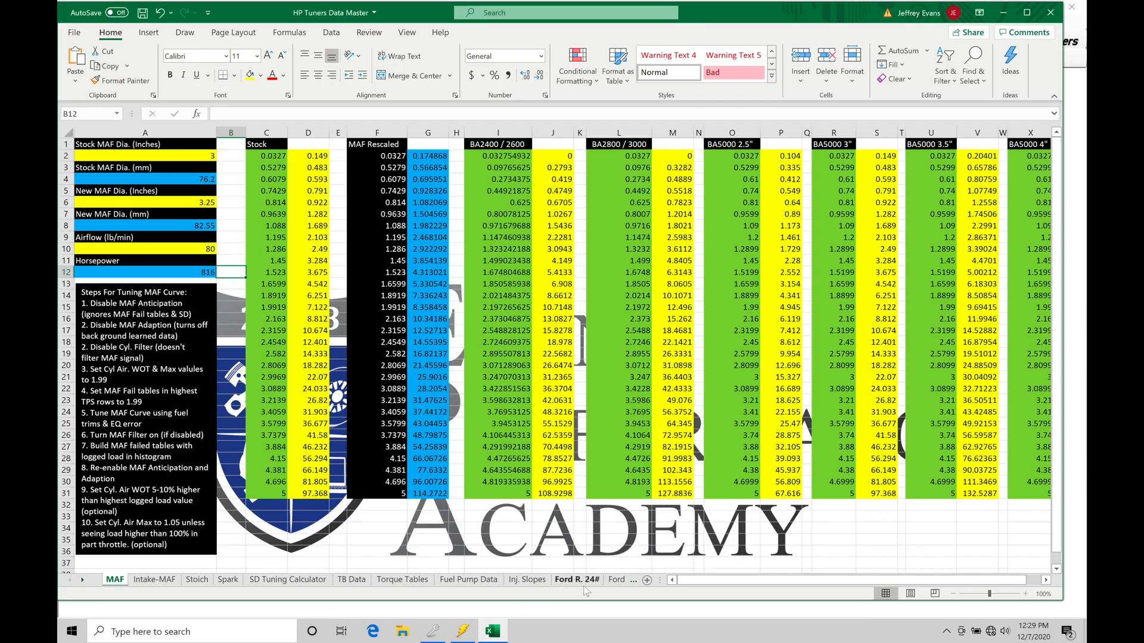
# Switch to the Ford R. 24# injector data sheet
pyautogui.click(576, 579)
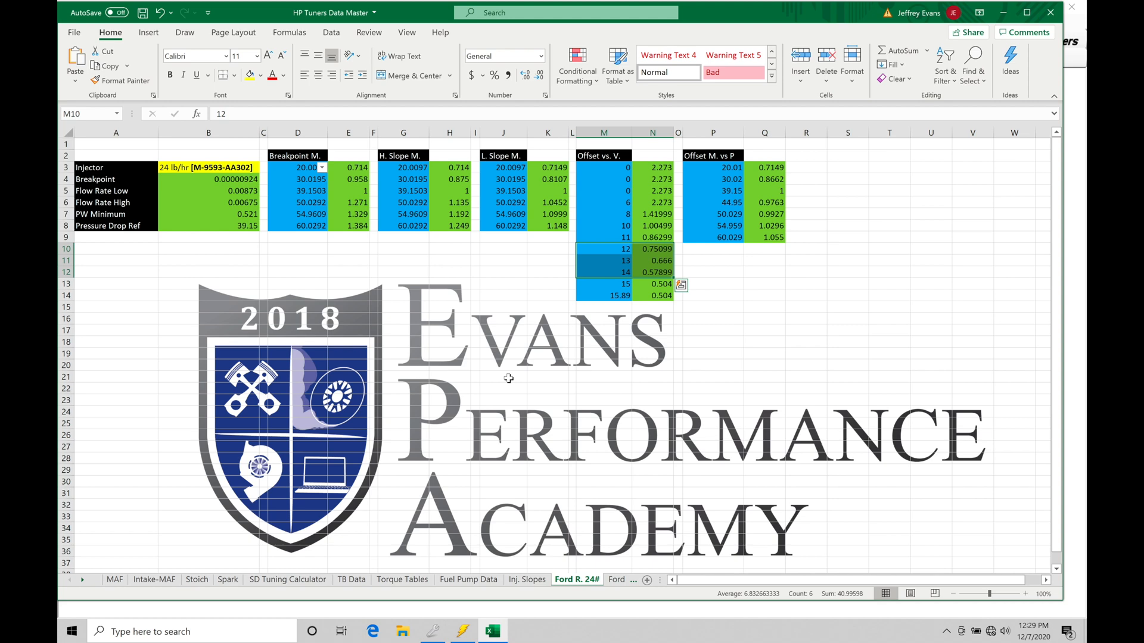
pyautogui.moveTo(463, 503)
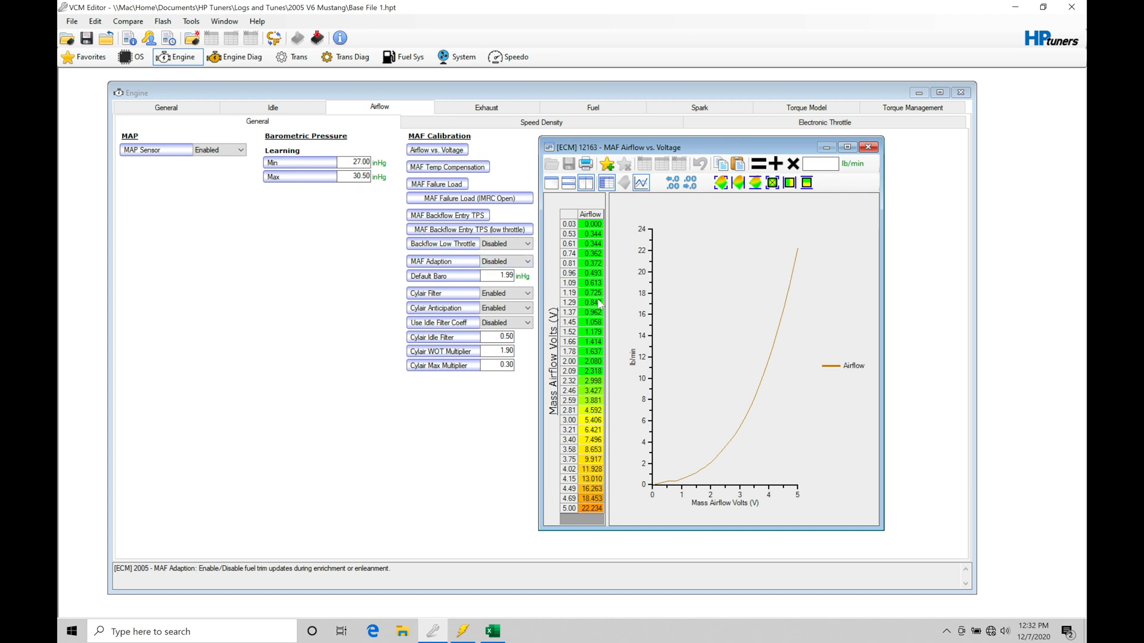
# Show the Default Baro setting's description beside the MAF Airflow vs. Voltage curve
pyautogui.click(481, 275)
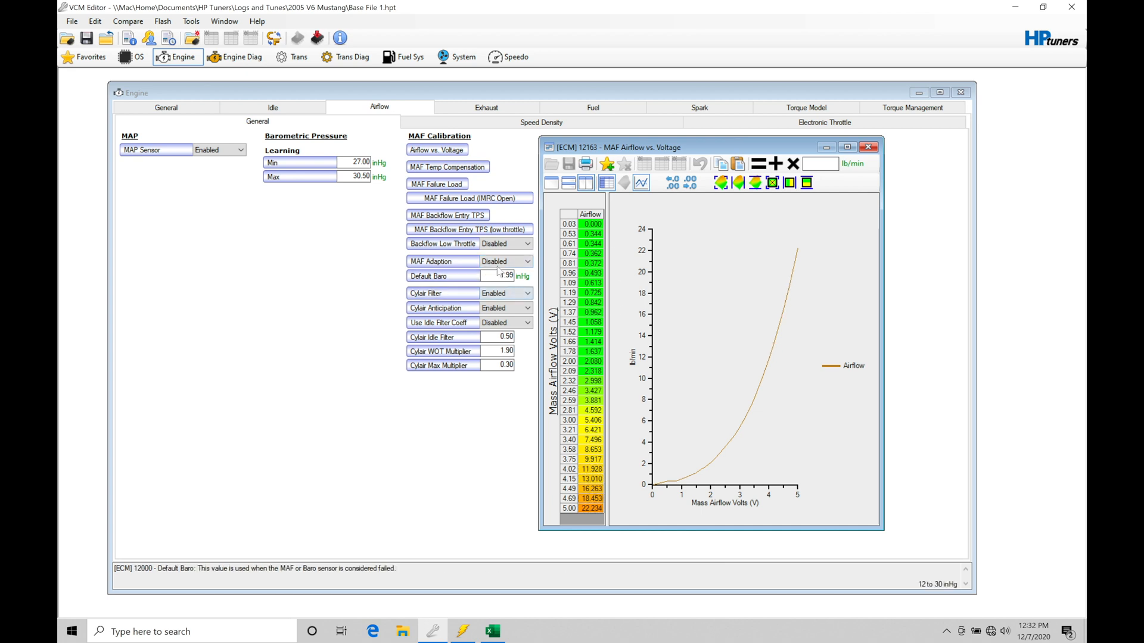